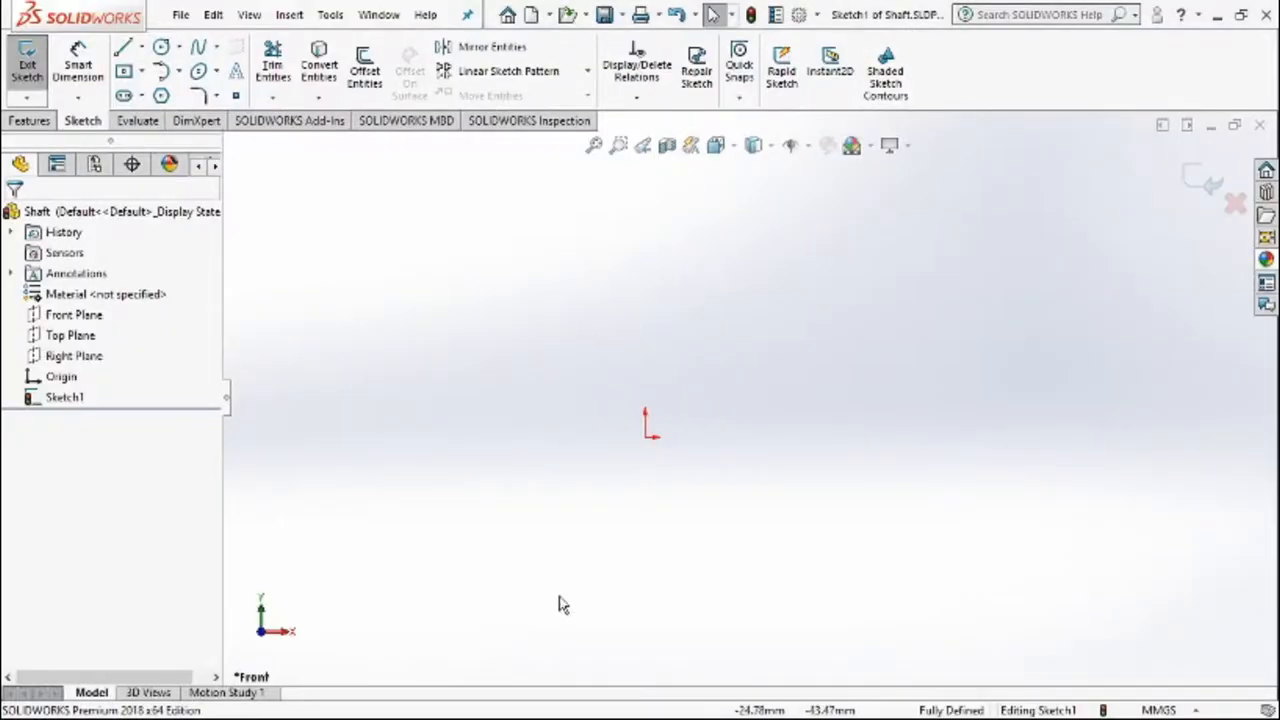
- Sketch a closed three-line triangle around the origin and make its sides equal
click(123, 47)
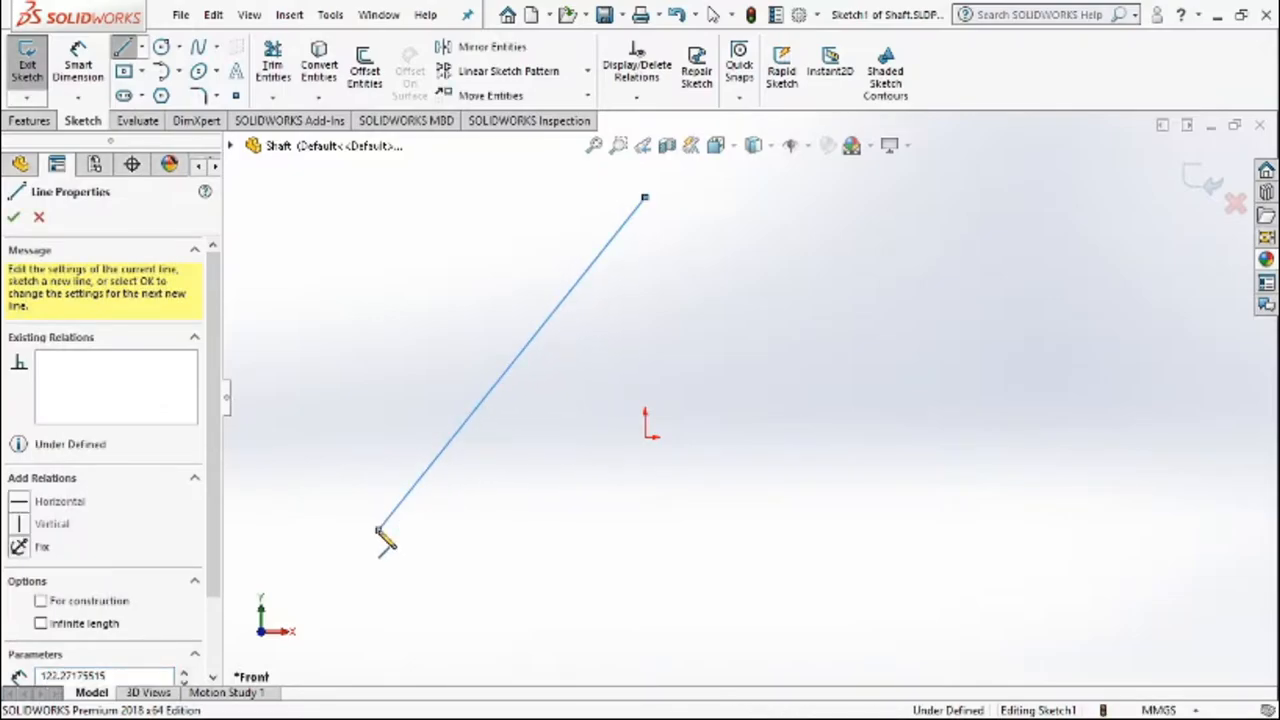
drag(380, 530, 915, 545)
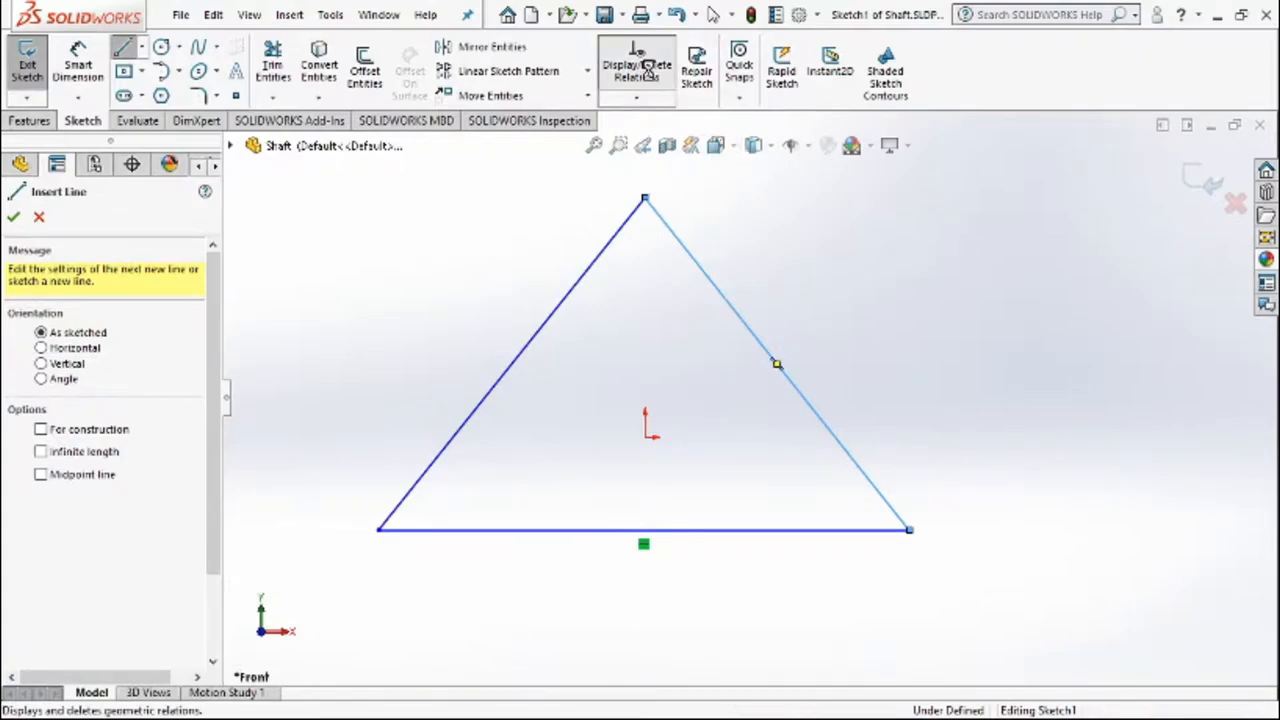
click(637, 65)
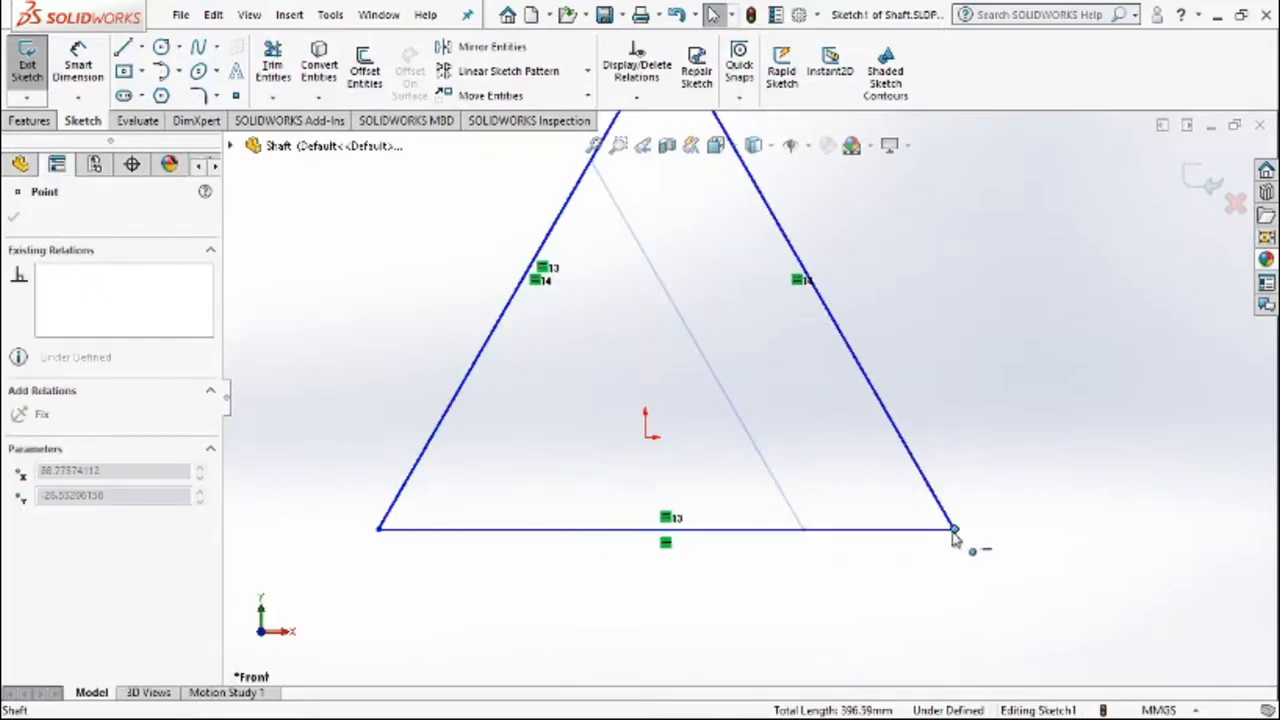
- Adjust a triangle corner and dimension the apex-to-base height as 95 mm
drag(953, 530, 928, 625)
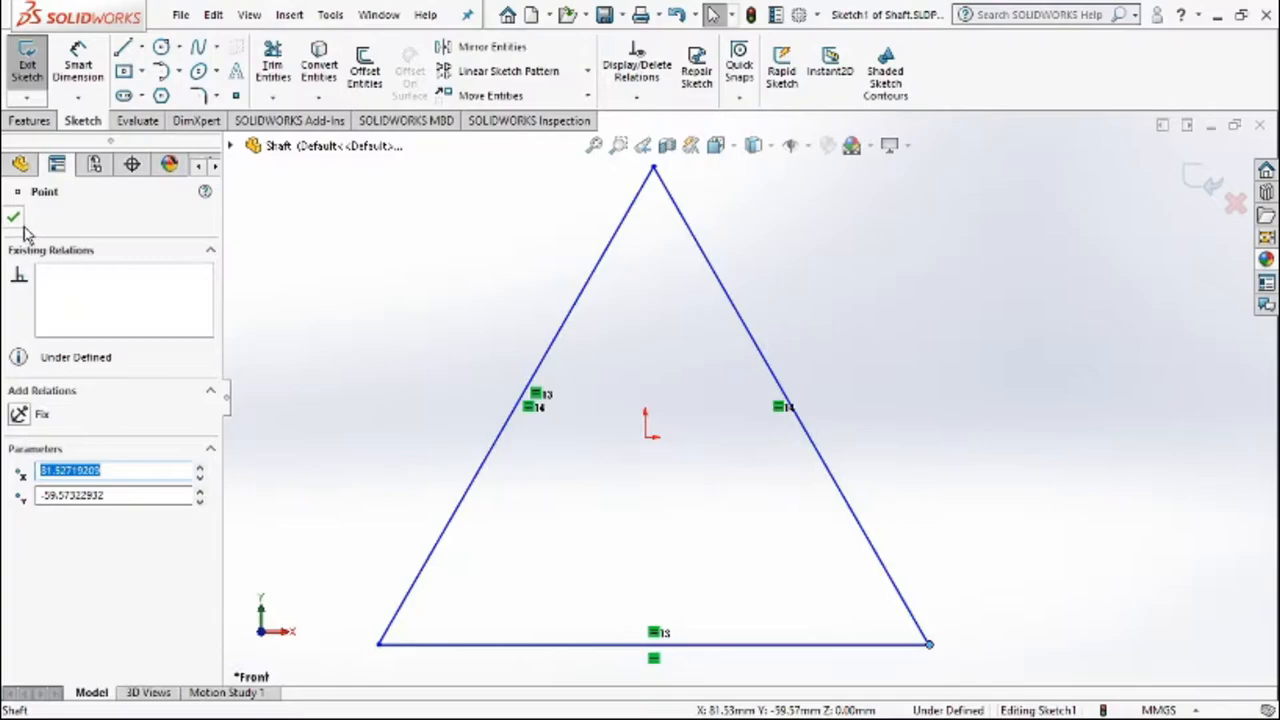
click(14, 216)
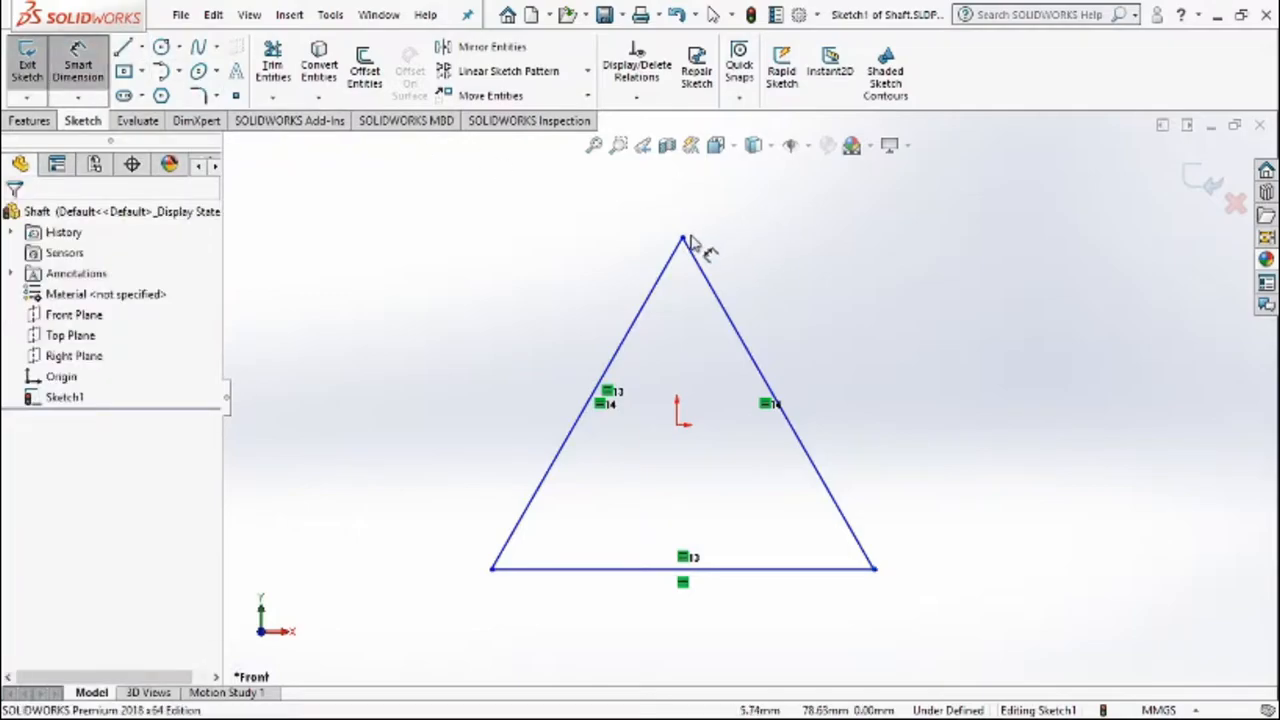
click(683, 568)
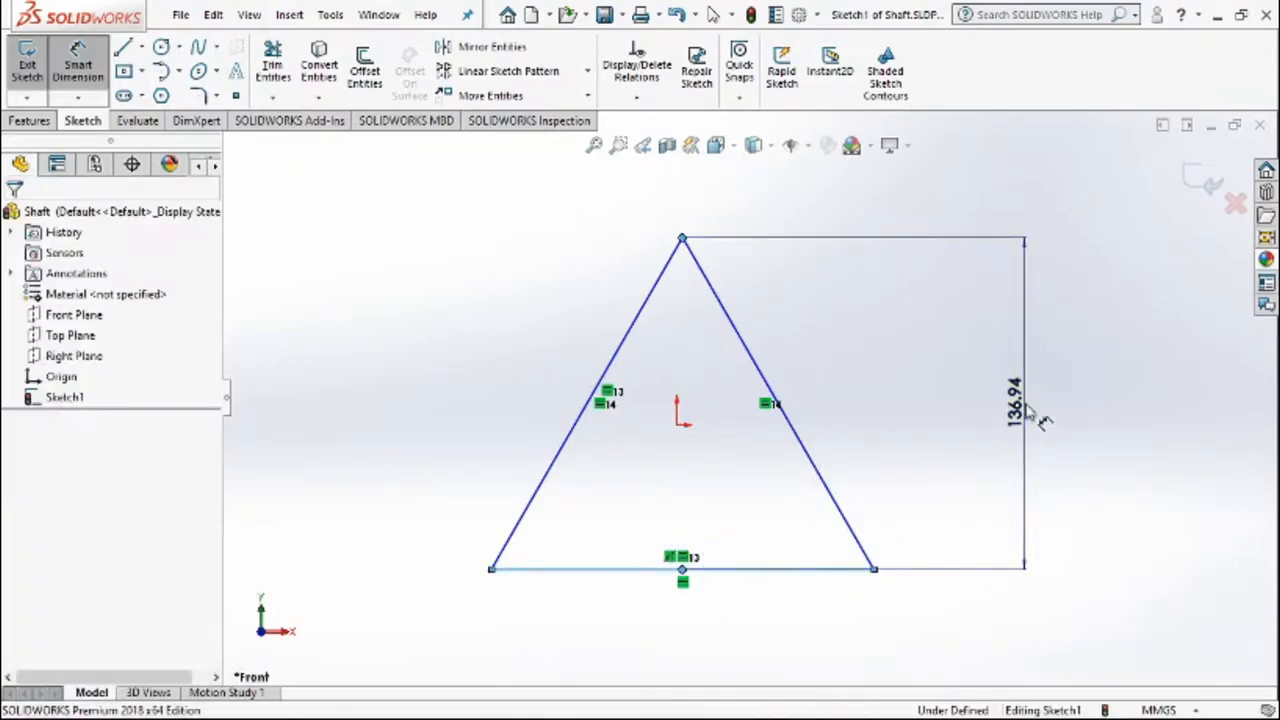
click(1012, 390)
text(95)
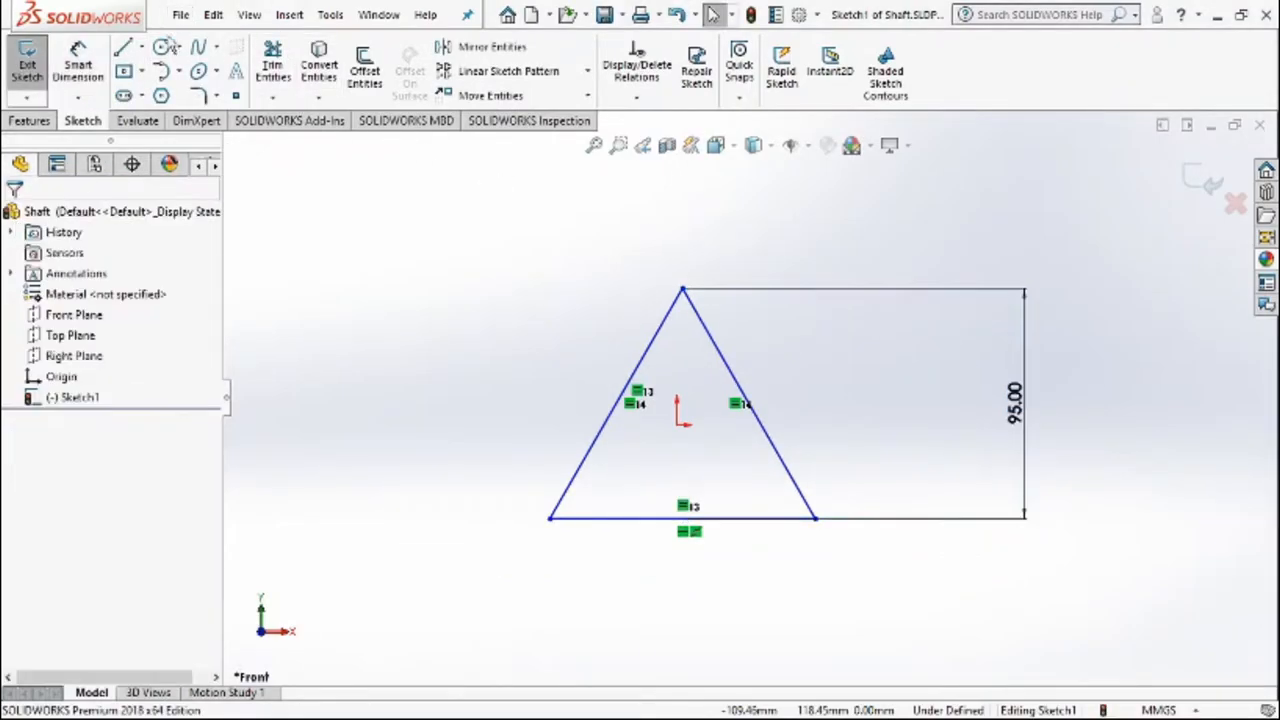
- Fillet all three triangle corners with a 10 mm radius
click(198, 94)
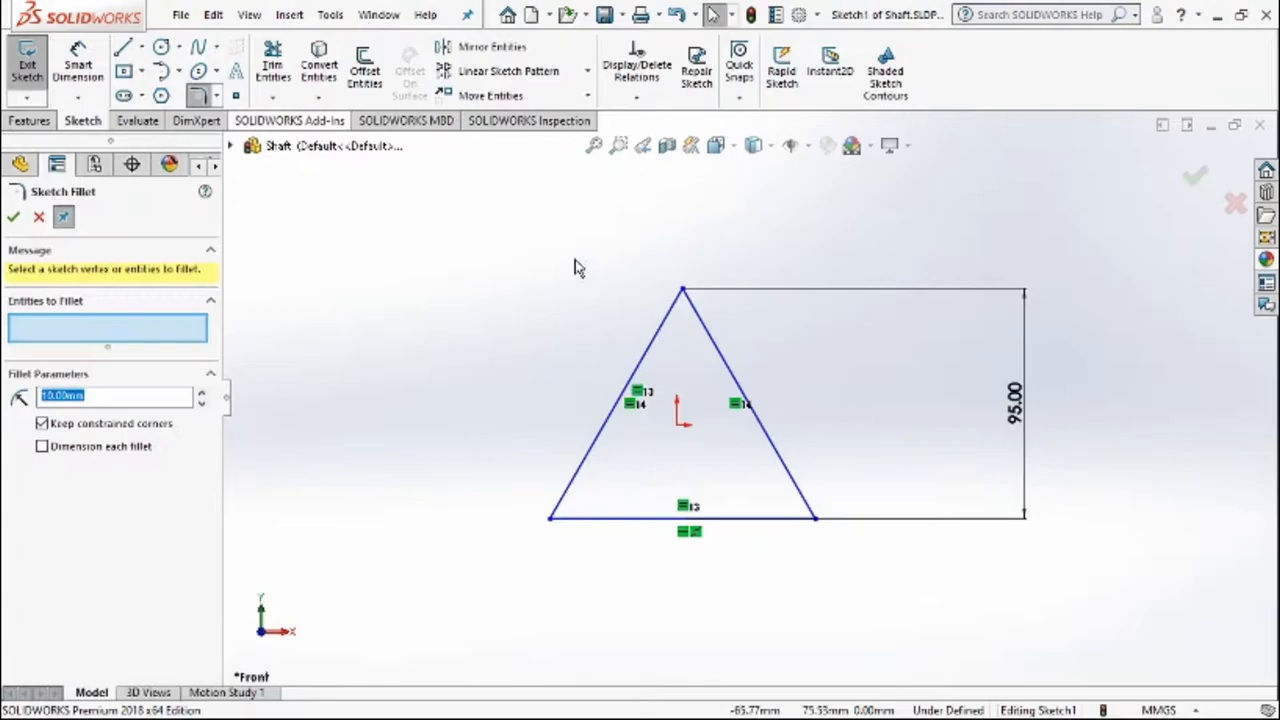
click(683, 293)
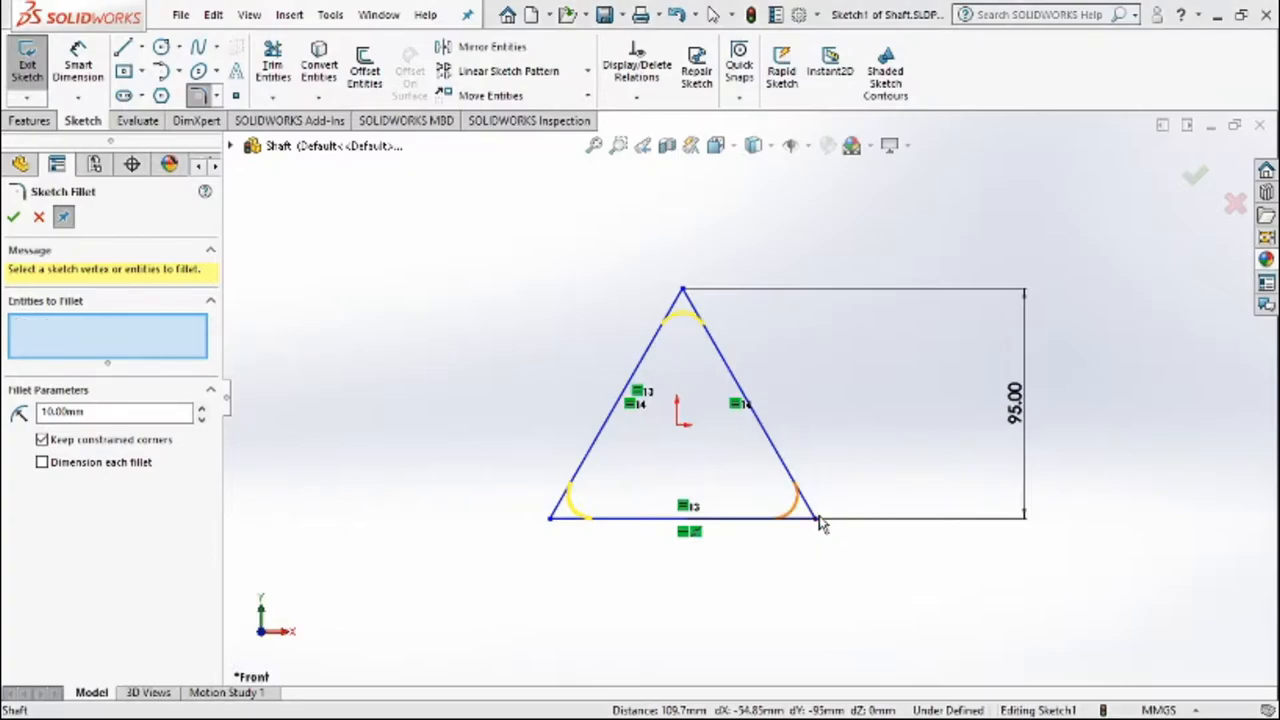
click(818, 518)
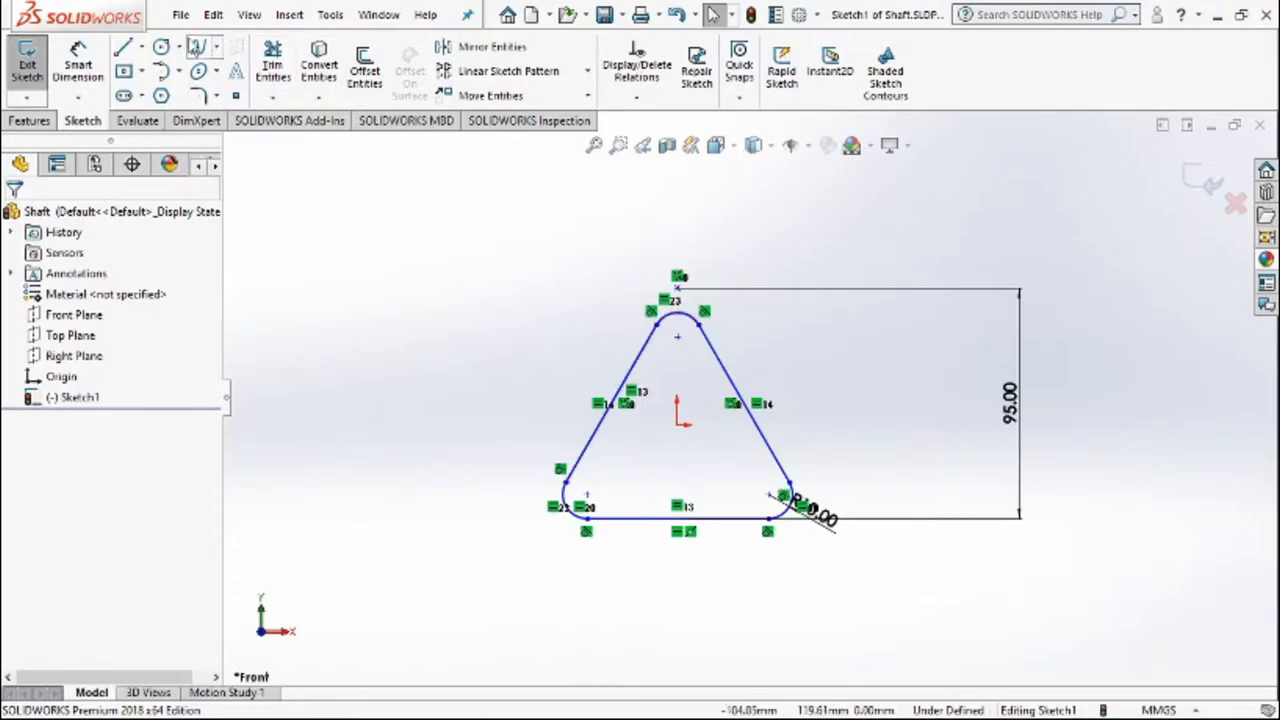
- Replace the old height dimension with a 95 mm one to the top arc's midpoint
click(272, 65)
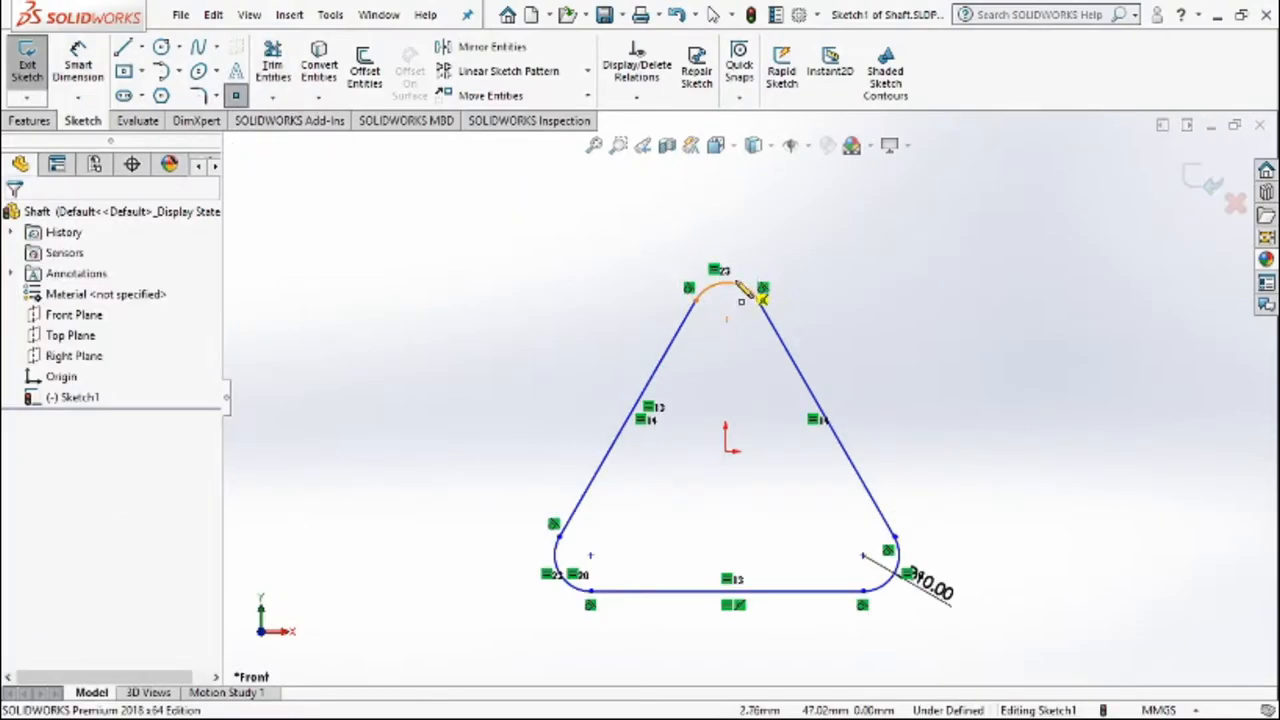
click(727, 589)
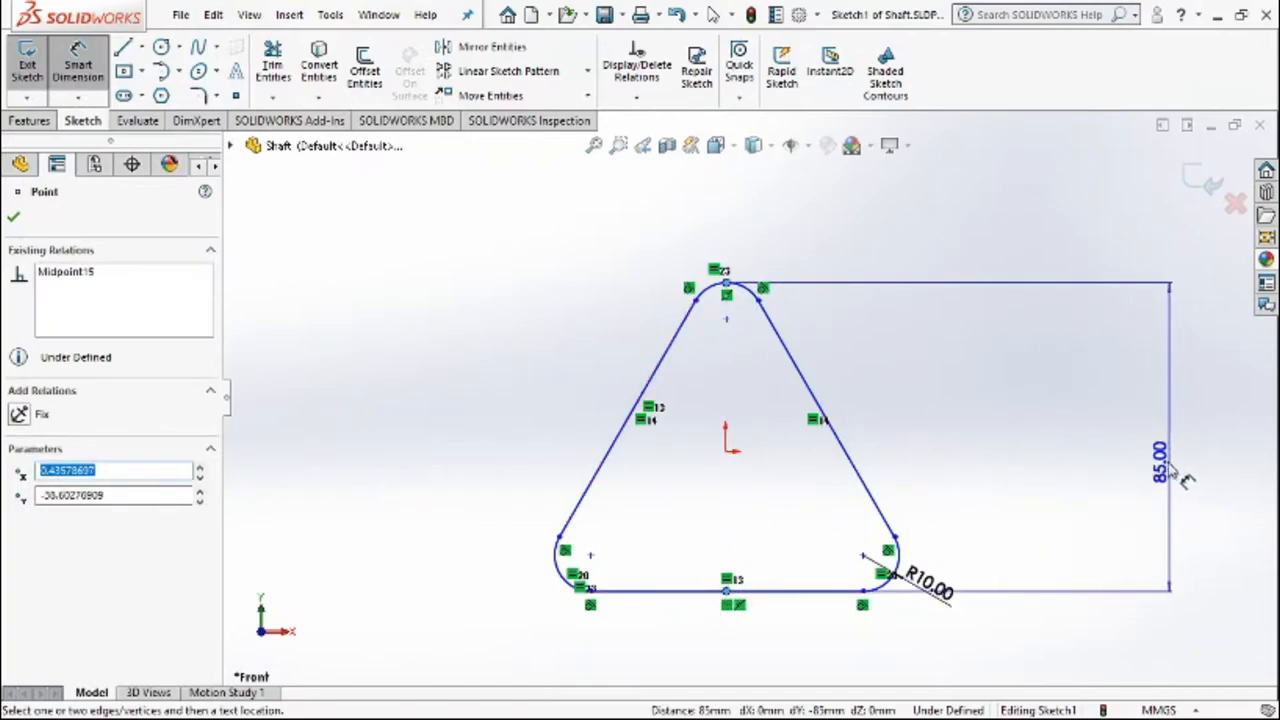
click(1157, 435)
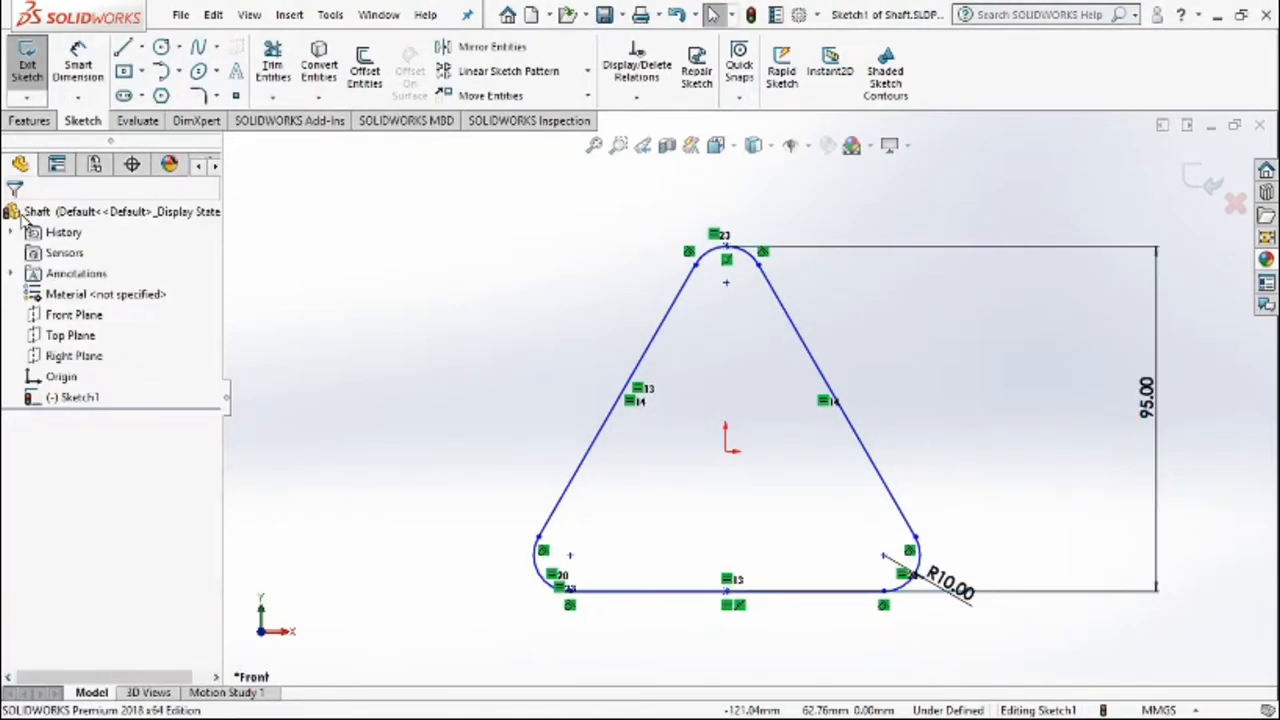
- Extrude the rounded triangle 22 mm into a solid lobe
click(30, 120)
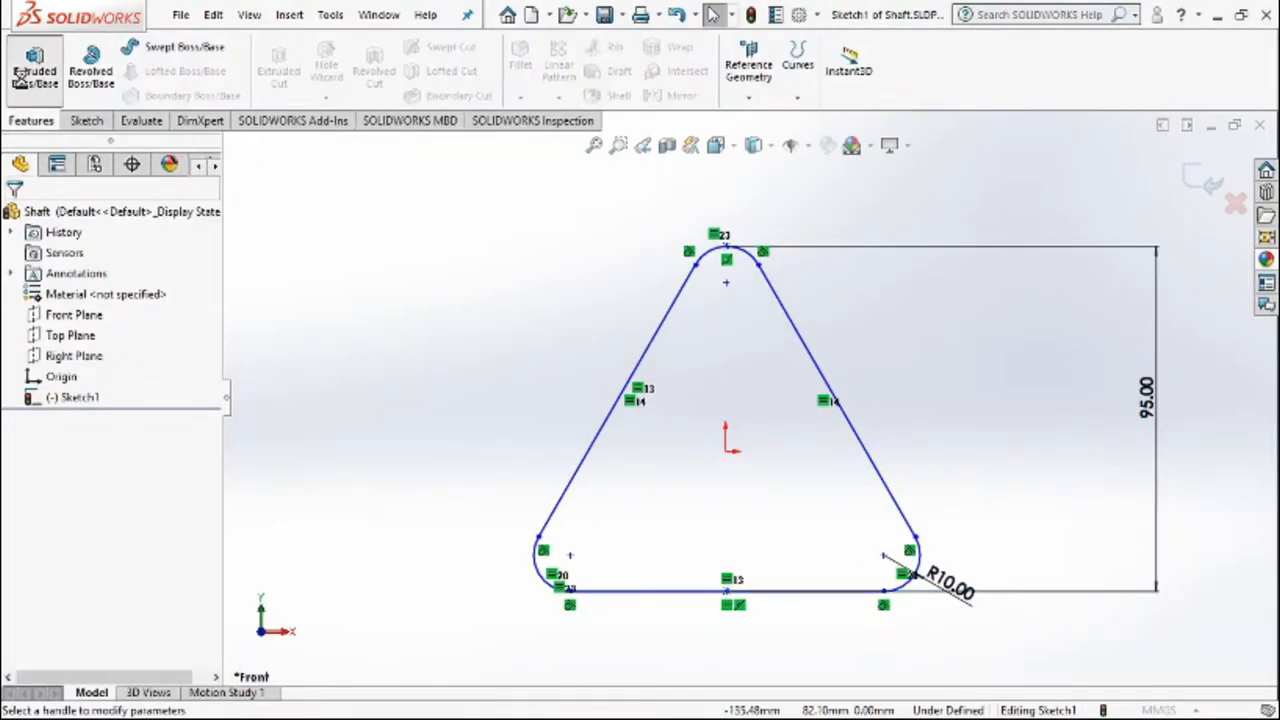
click(34, 65)
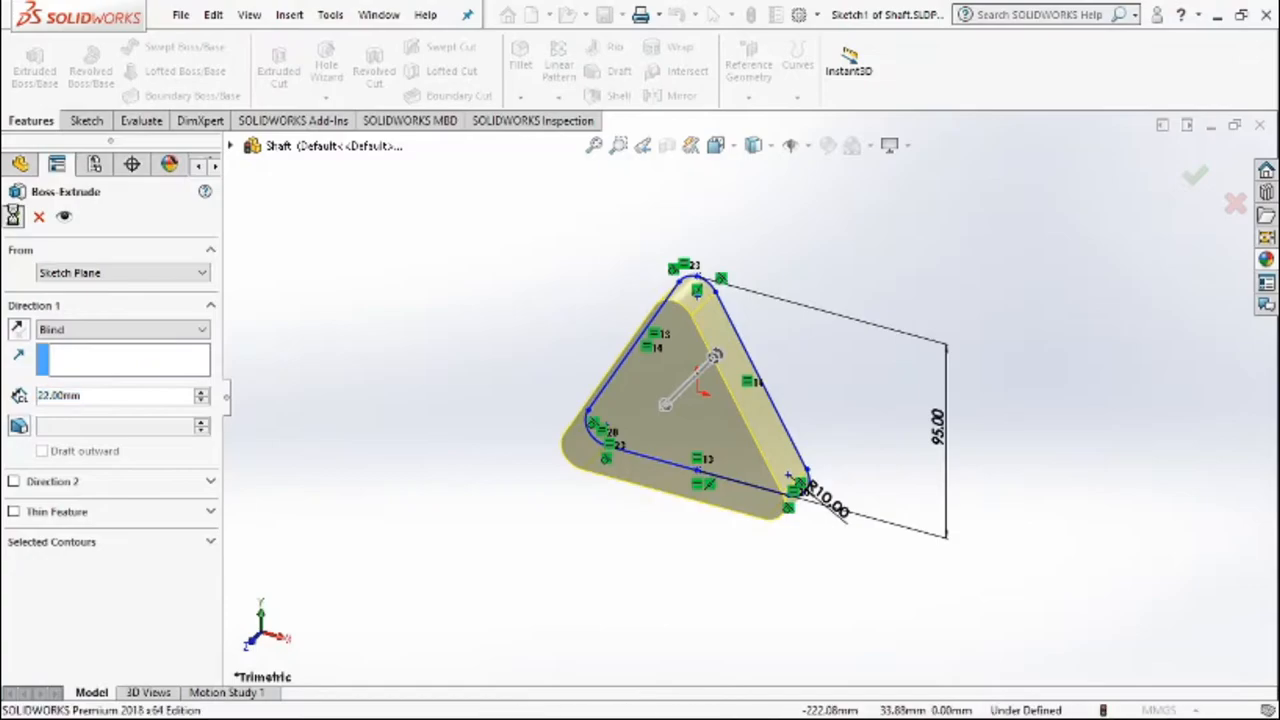
click(1196, 175)
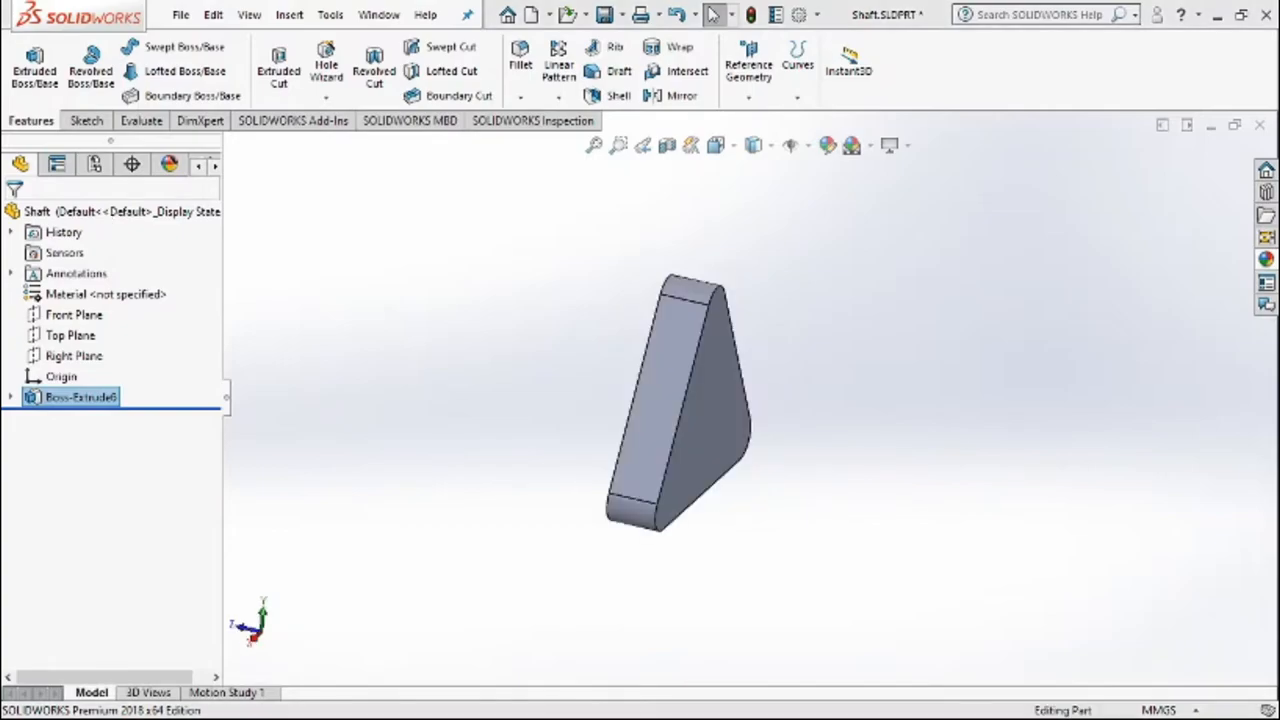
drag(700, 380, 675, 450)
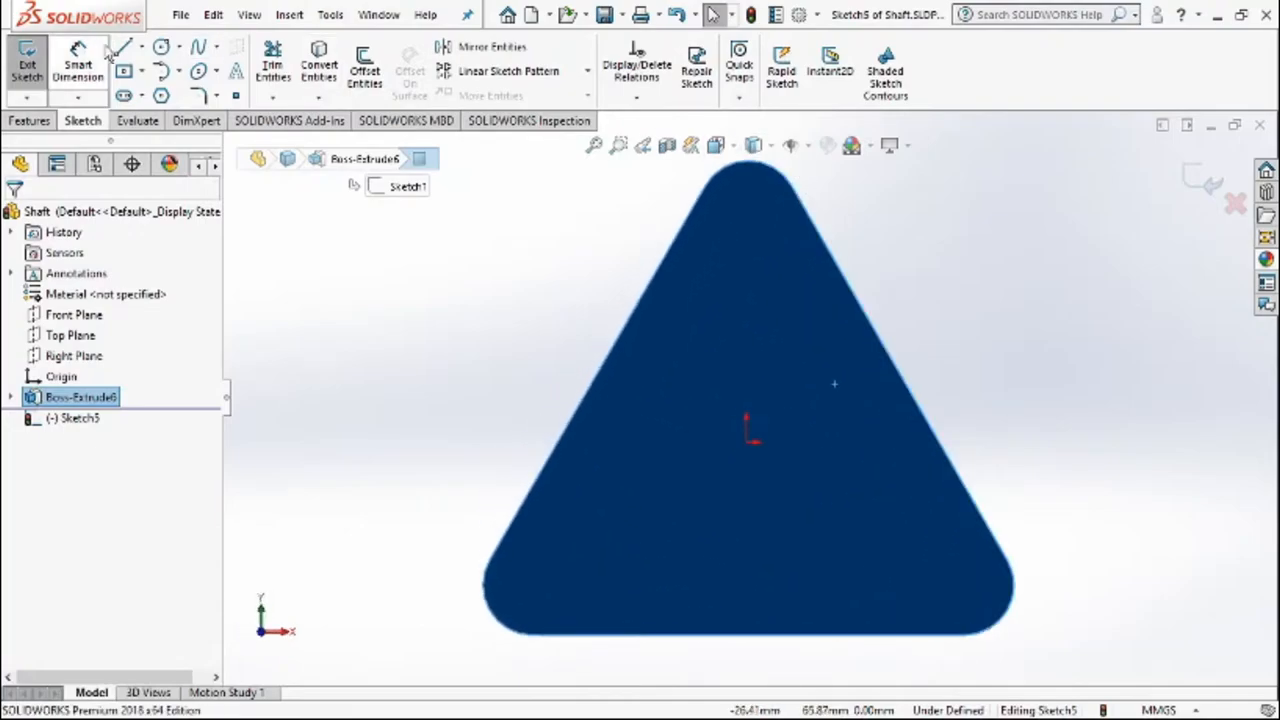
- Draw a shaft circle centred on the origin
click(162, 47)
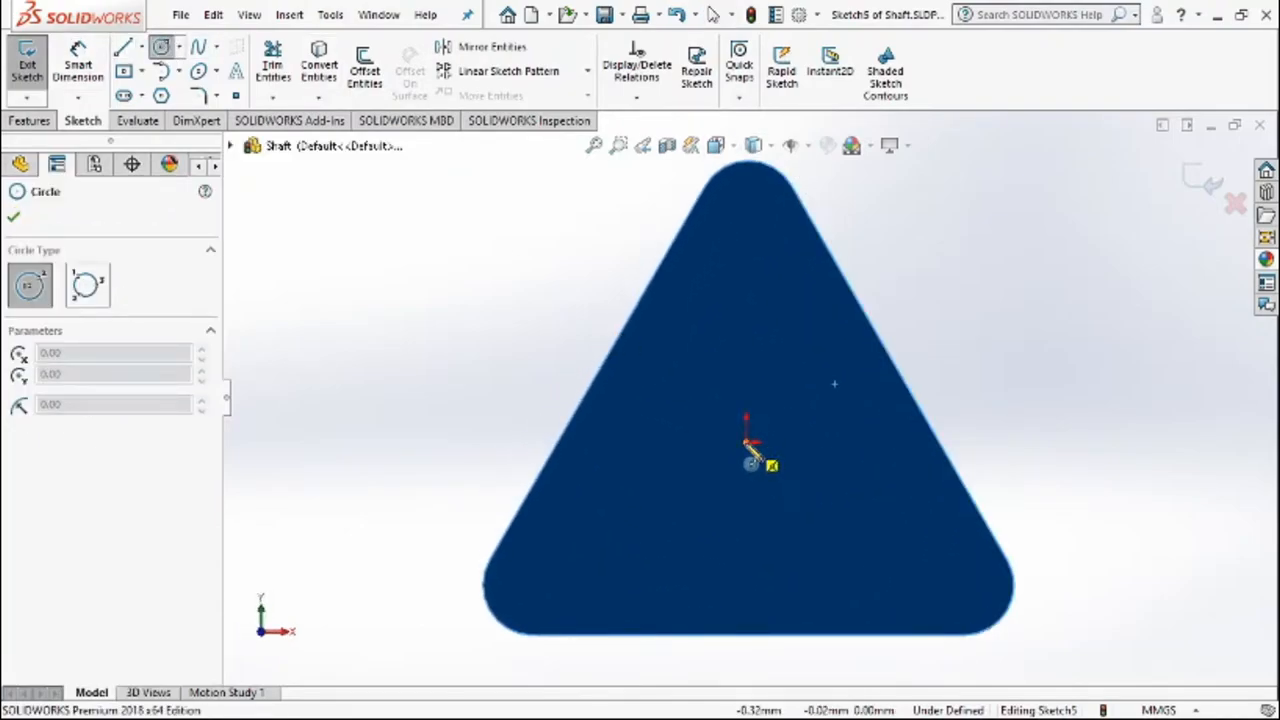
drag(748, 442, 793, 338)
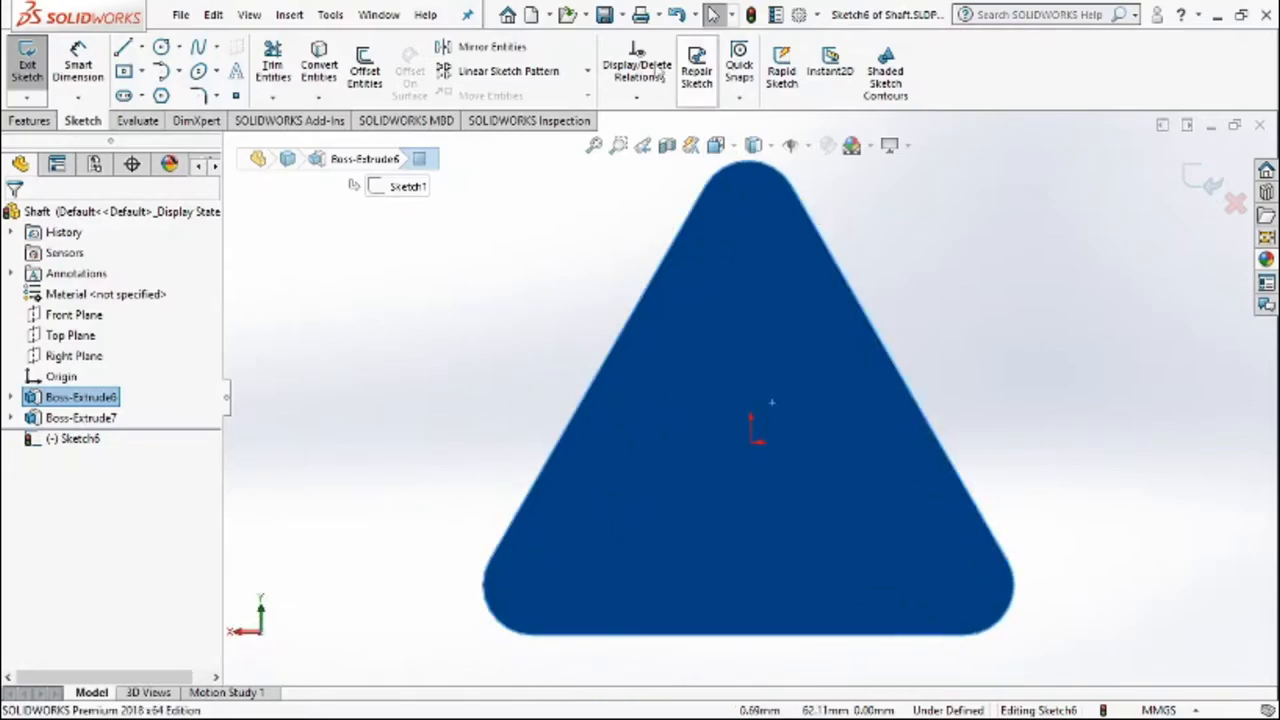
- Sketch vertical and horizontal guide lines and a circle centred at their crossing
click(161, 46)
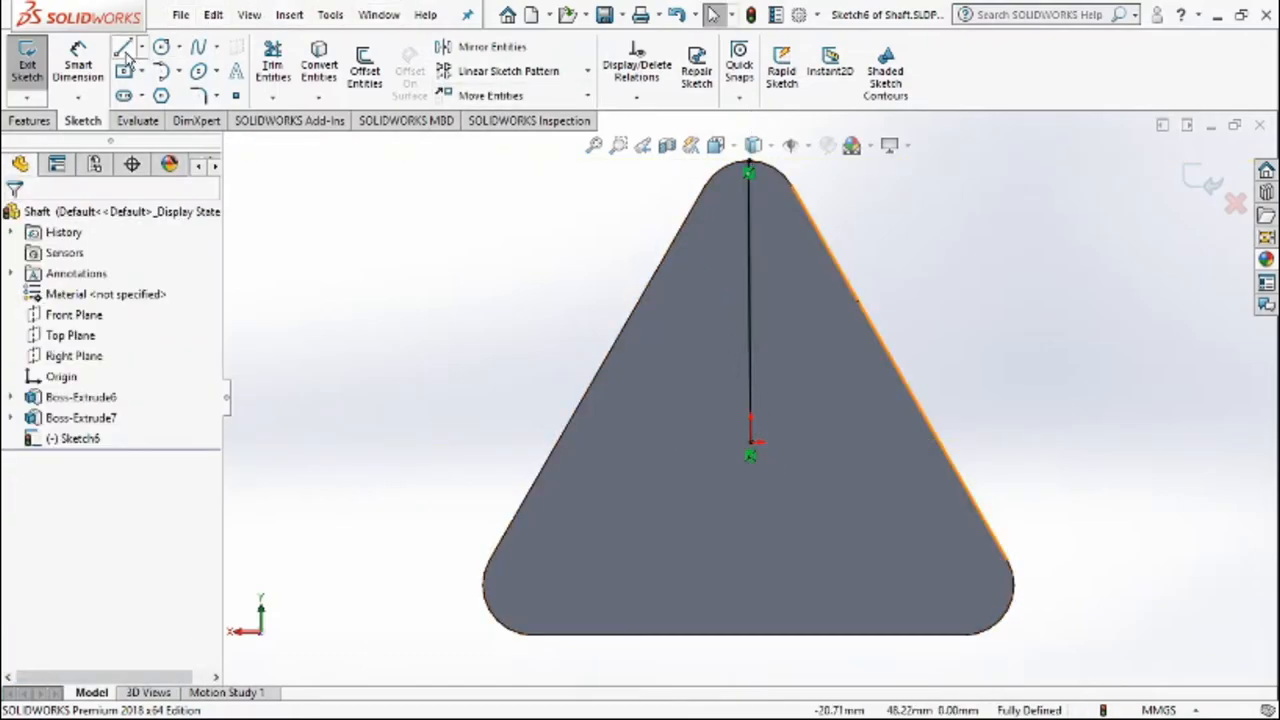
click(123, 47)
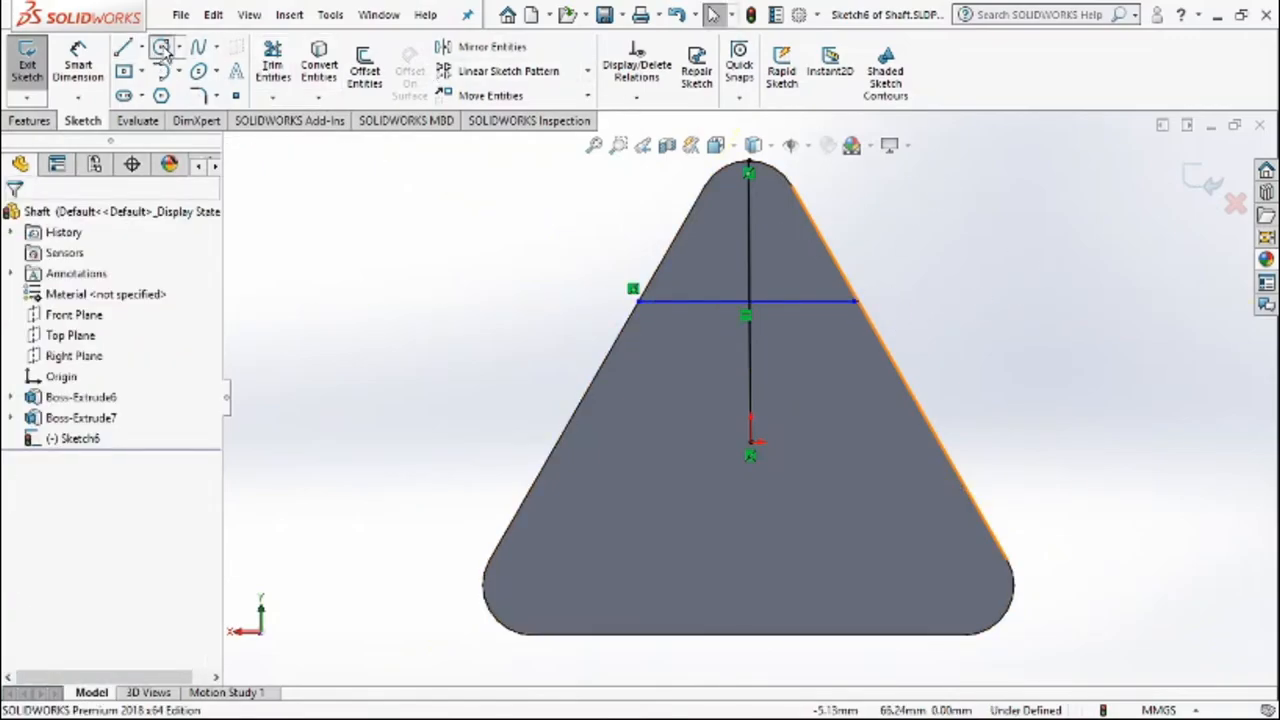
click(161, 47)
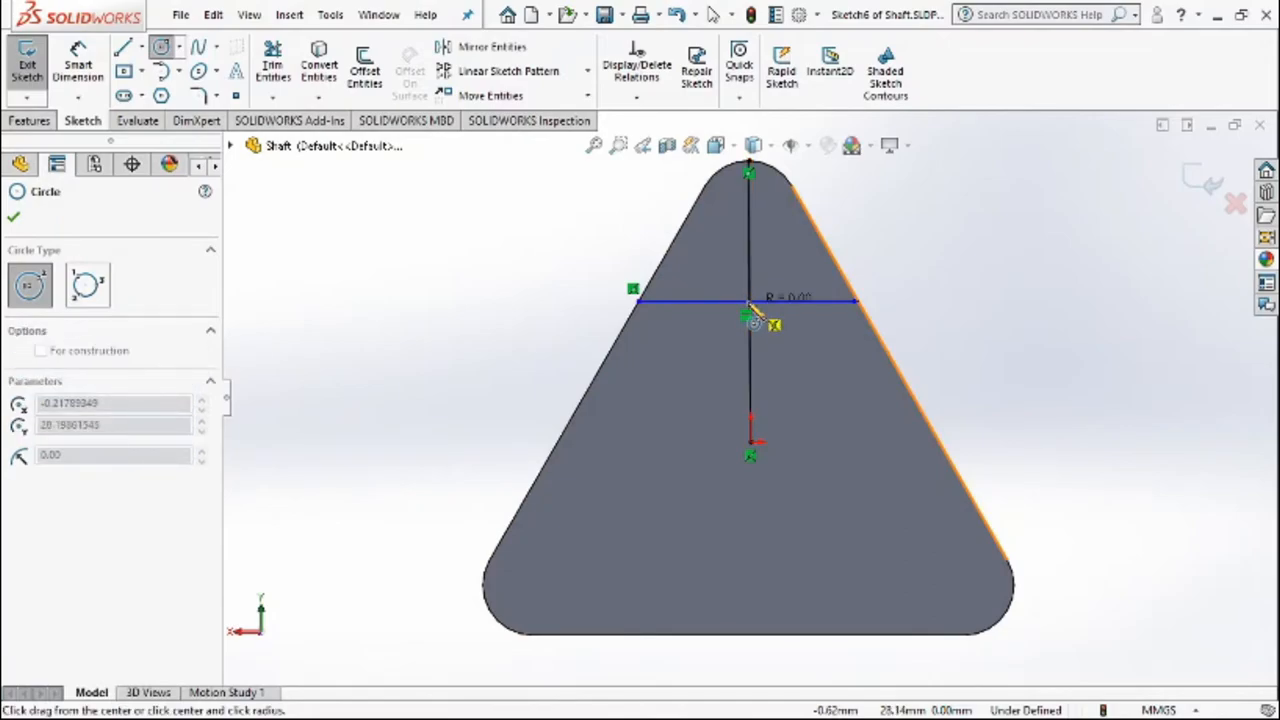
drag(748, 318, 795, 248)
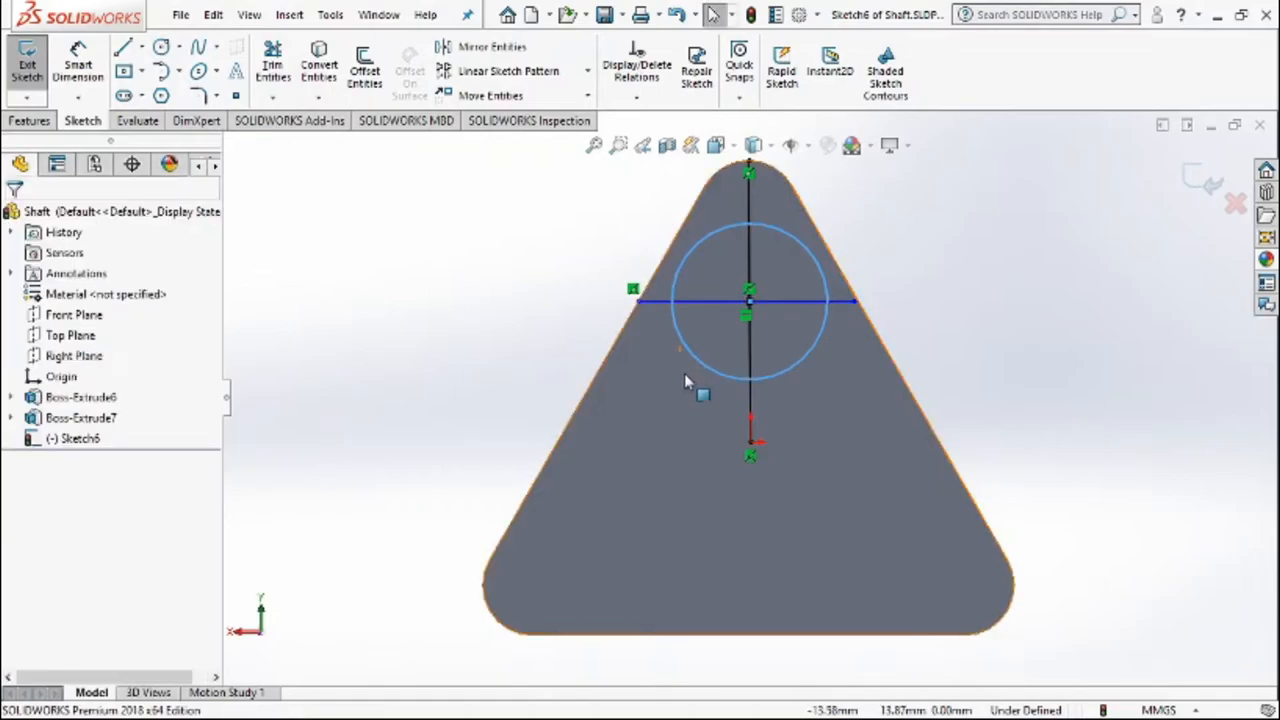
click(29, 120)
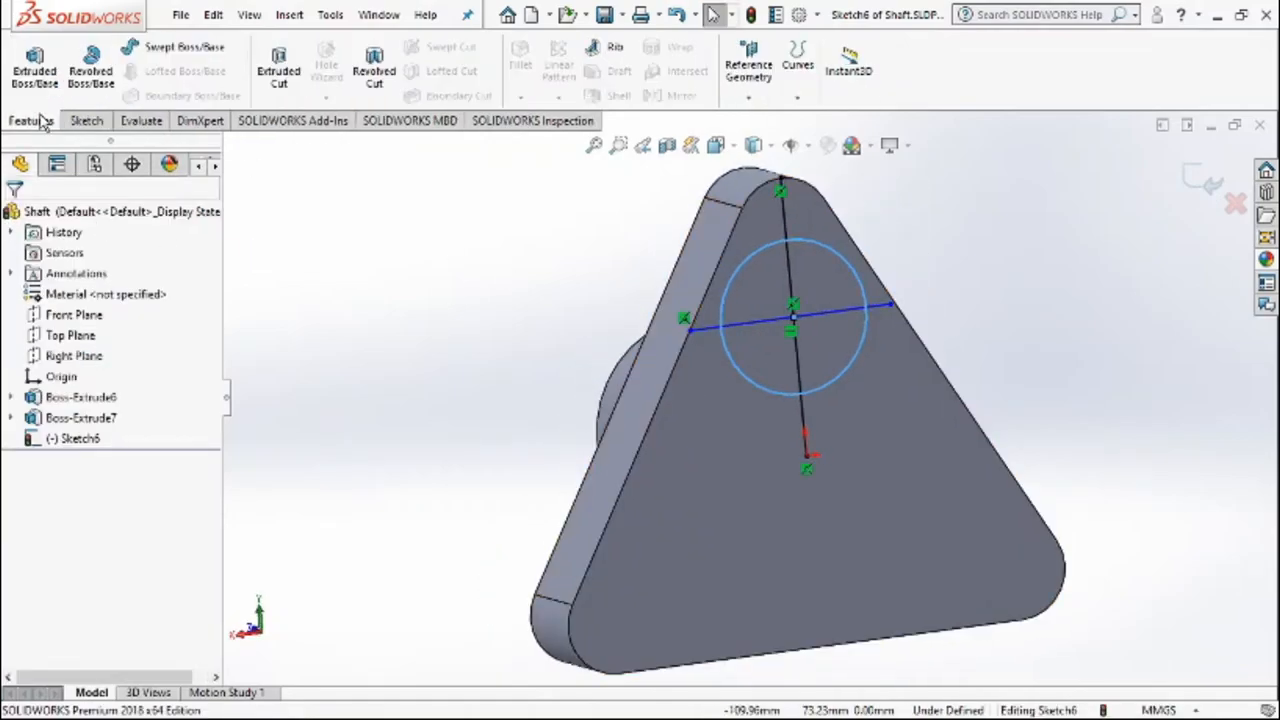
- Extrude the guide-line circle 121 mm into a long shaft
click(34, 62)
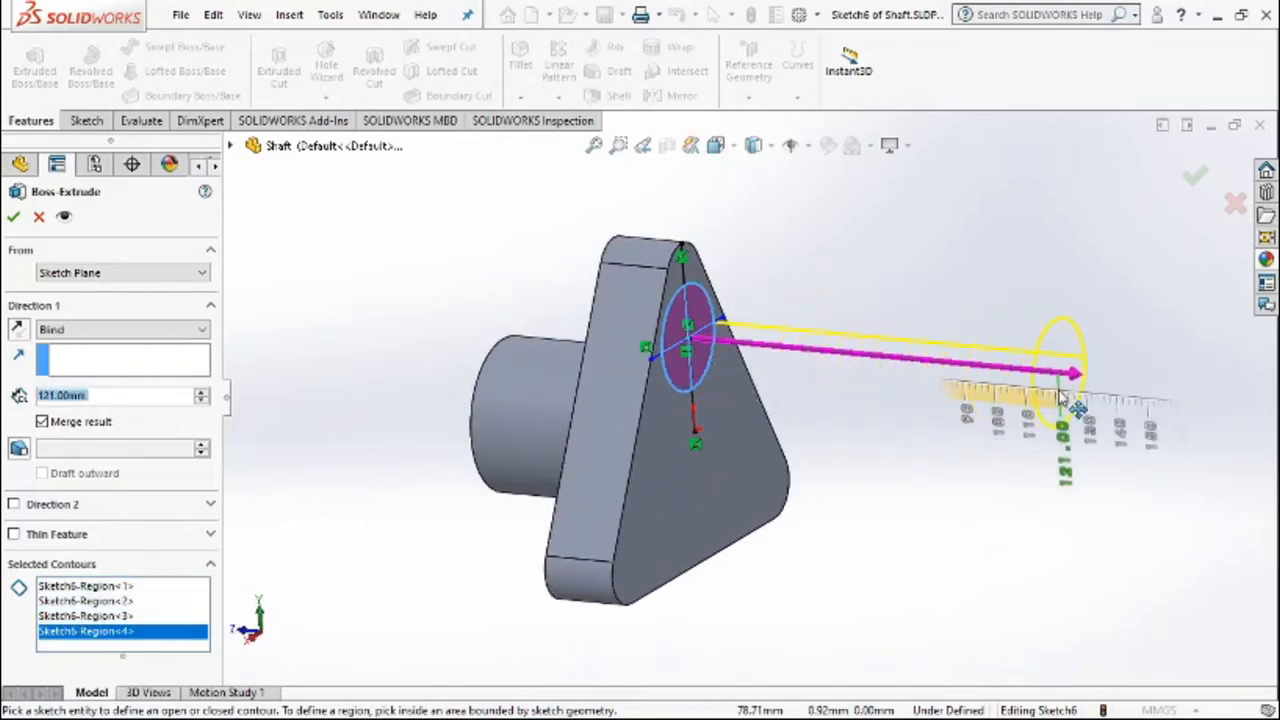
drag(1075, 375, 1040, 375)
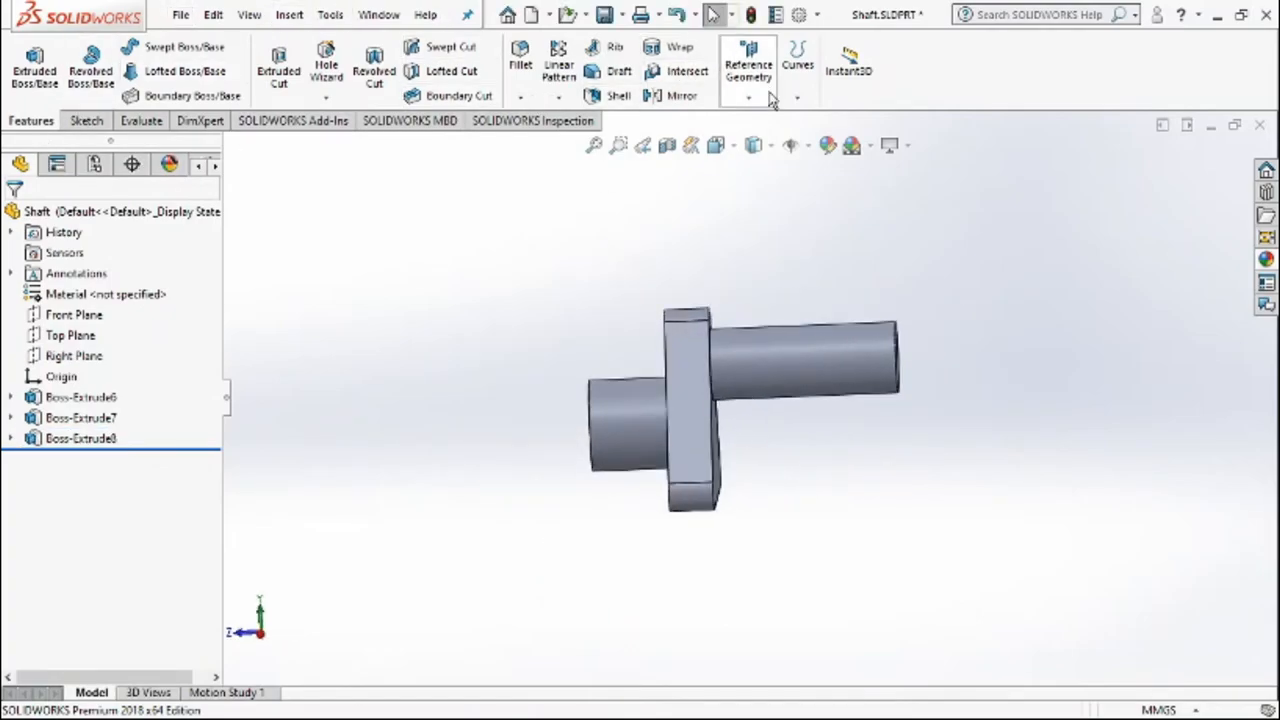
click(748, 65)
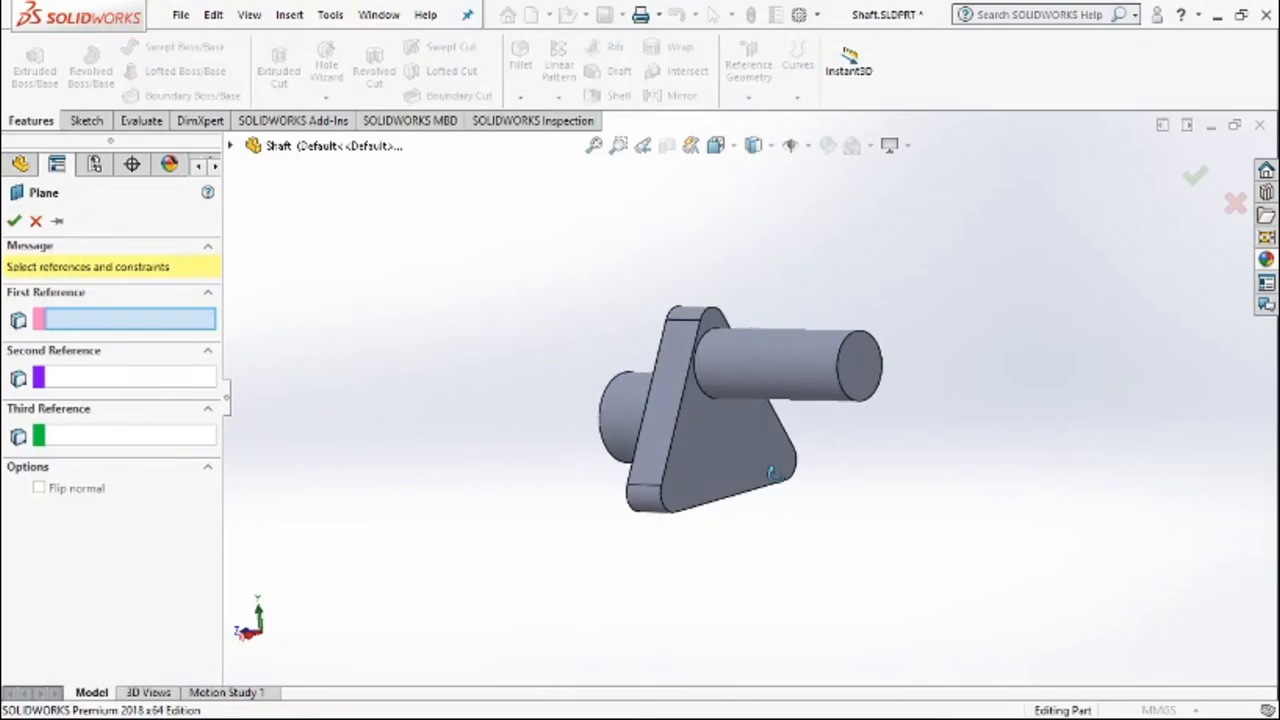
- Create Plane3 between the lobe face and the long shaft's end face
click(857, 365)
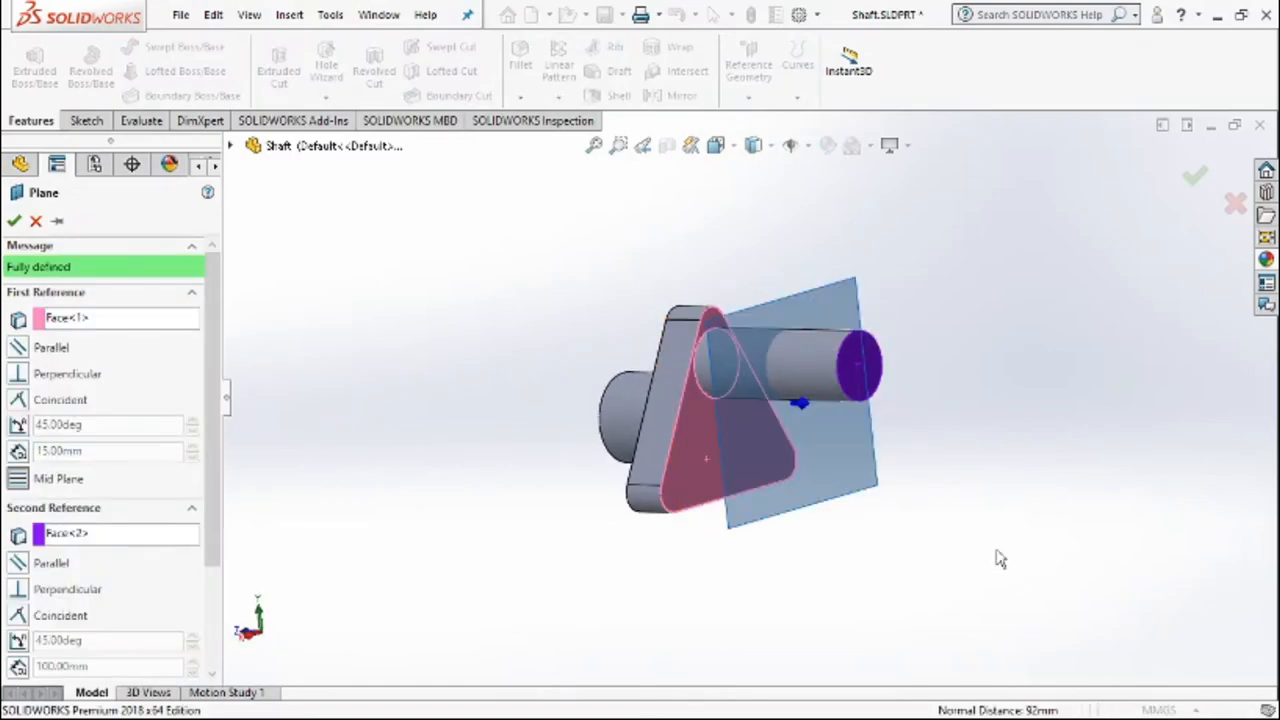
click(14, 220)
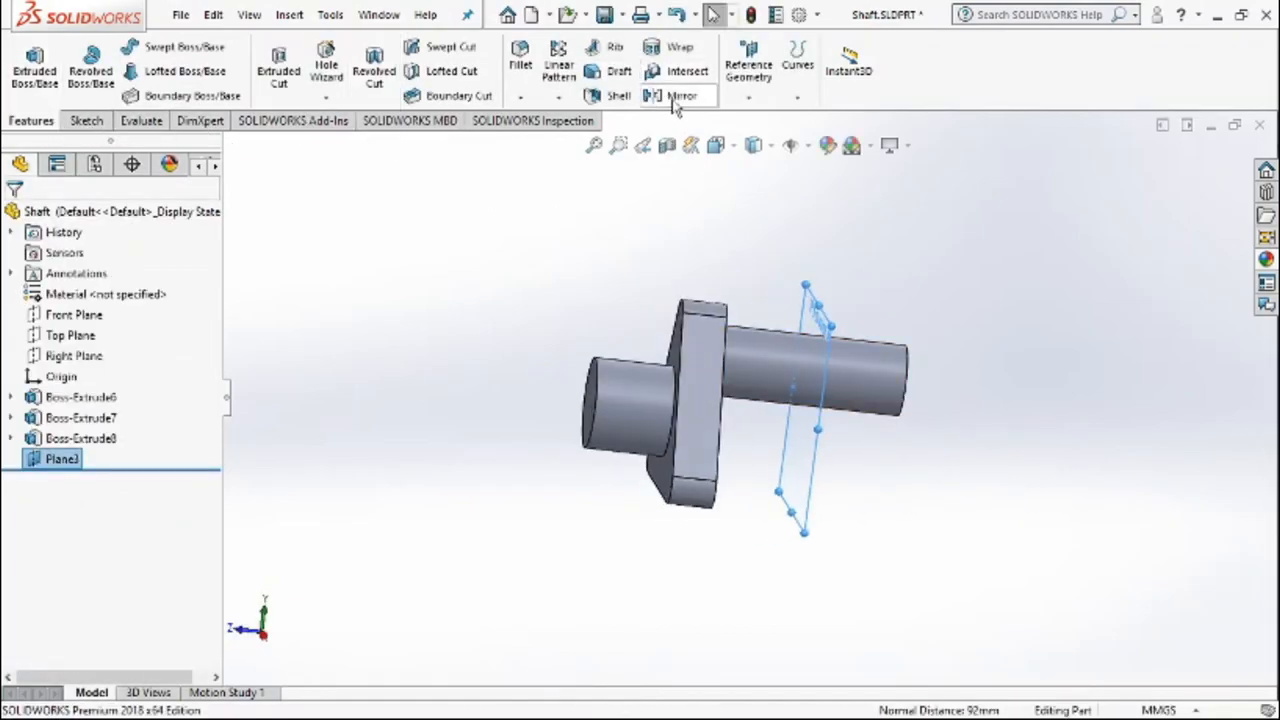
- Mirror Boss-Extrude6 and Boss-Extrude7 across Plane3 to add a second lobe
click(681, 95)
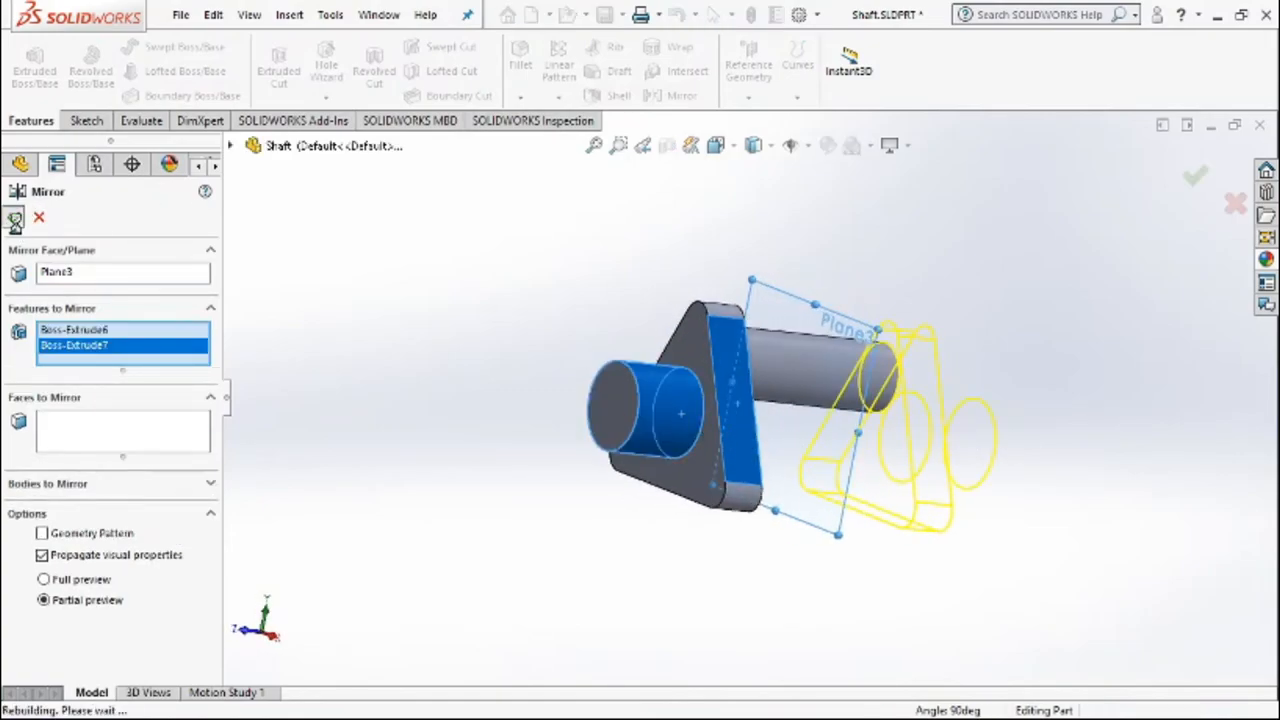
click(1196, 176)
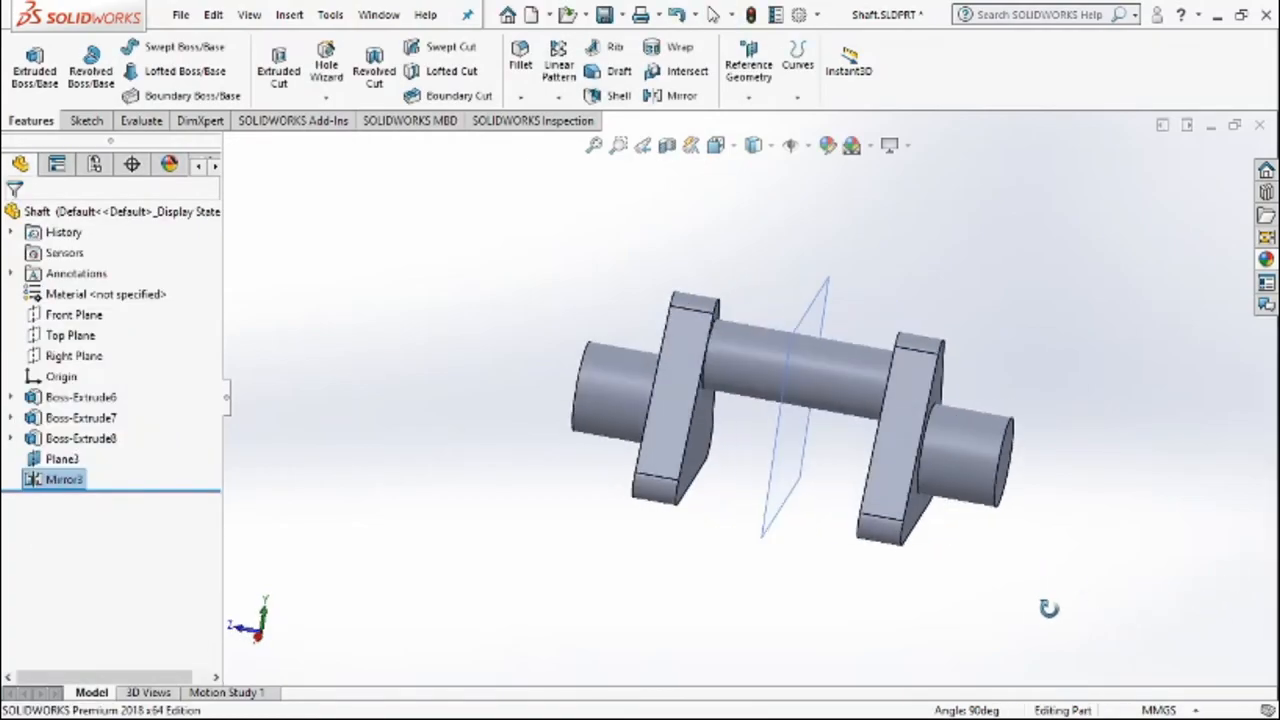